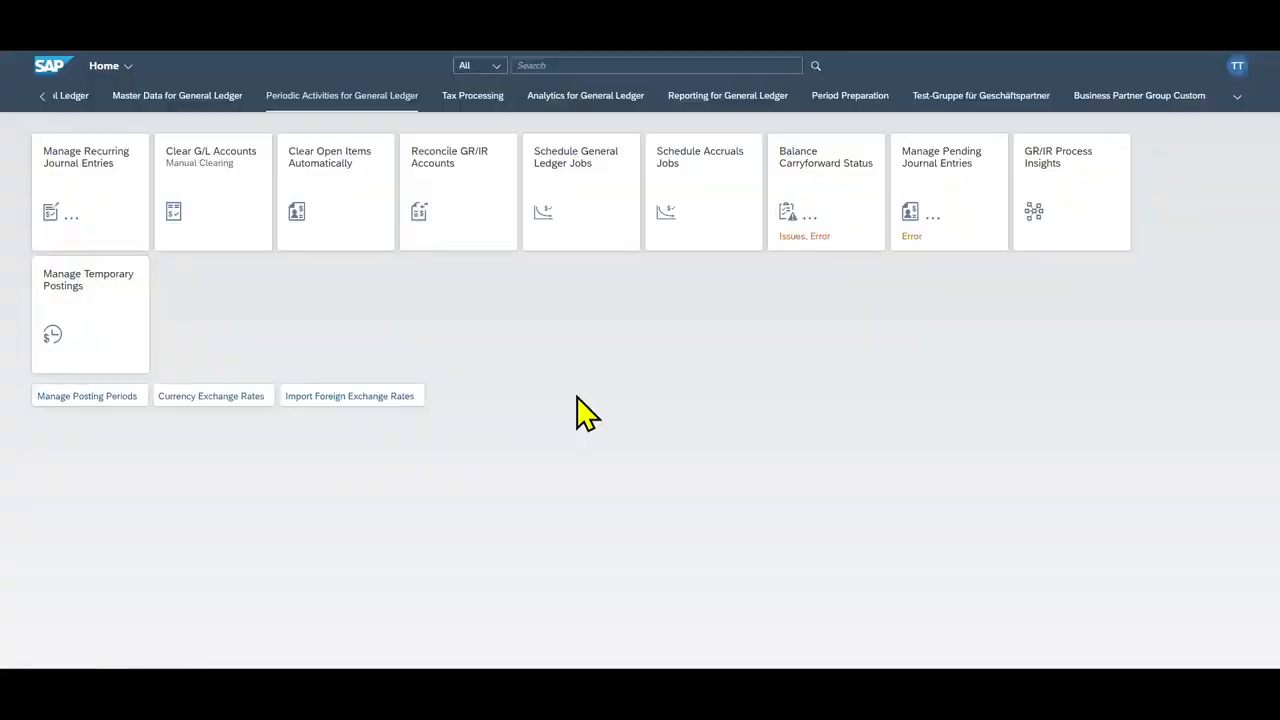
mouse_move(584, 412)
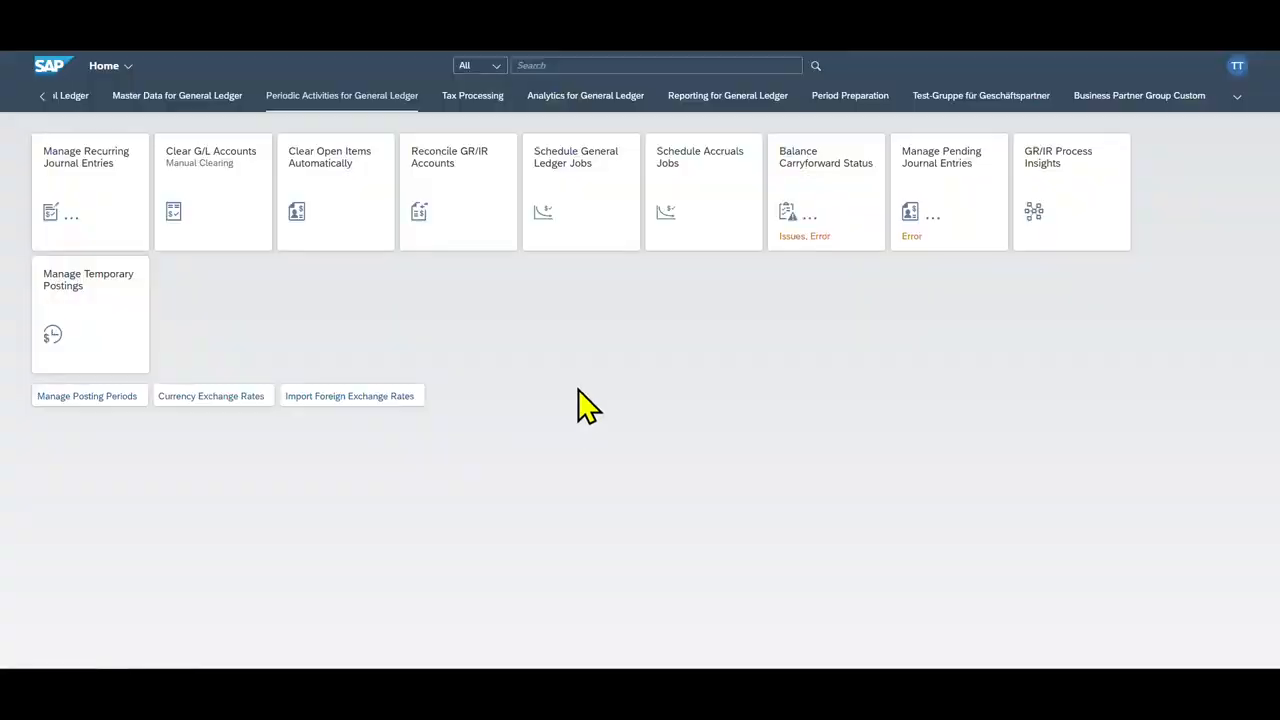
mouse_move(564, 90)
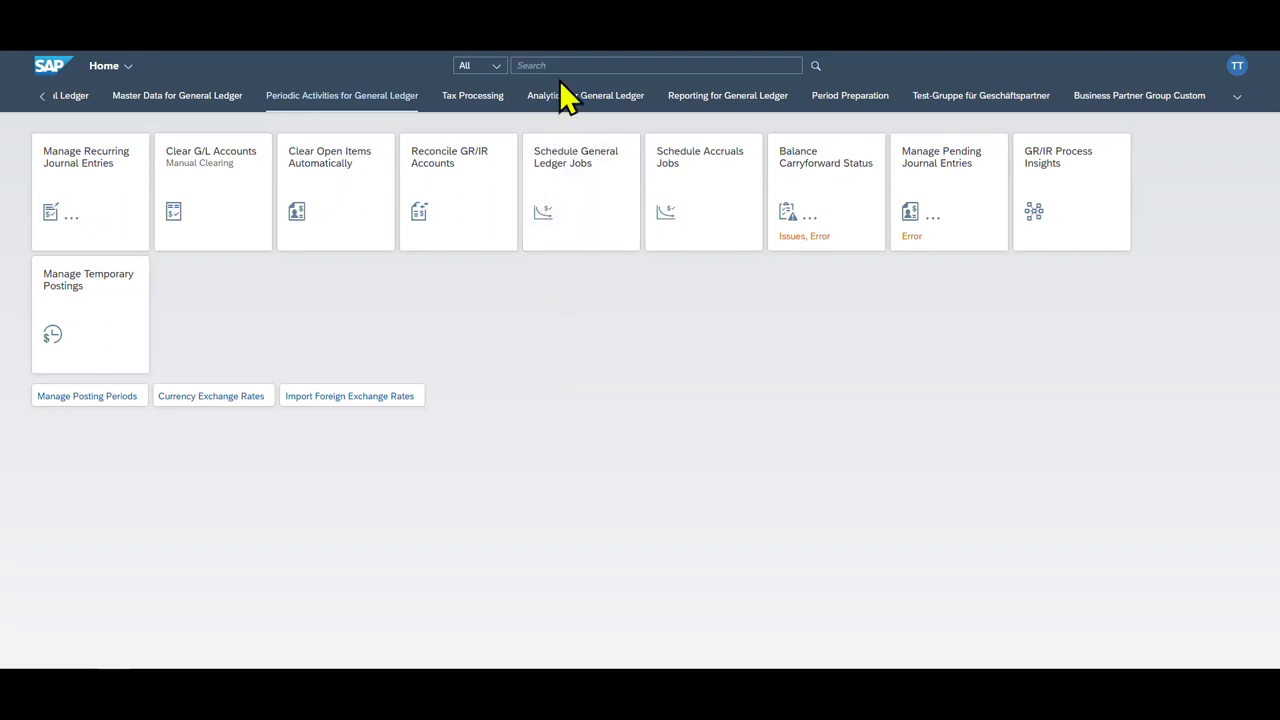
- Search the launchpad for 'create Incom' to find the Create Incoming Invoice app
click(656, 64)
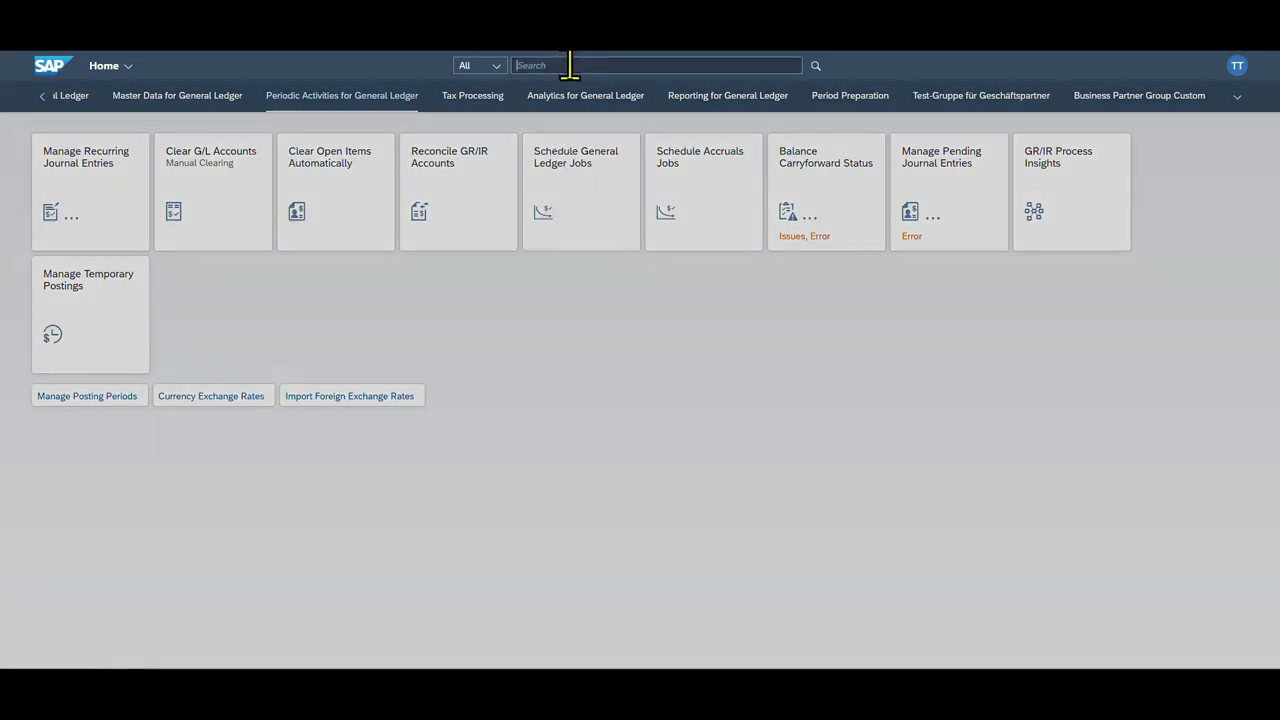
text(create Incom)
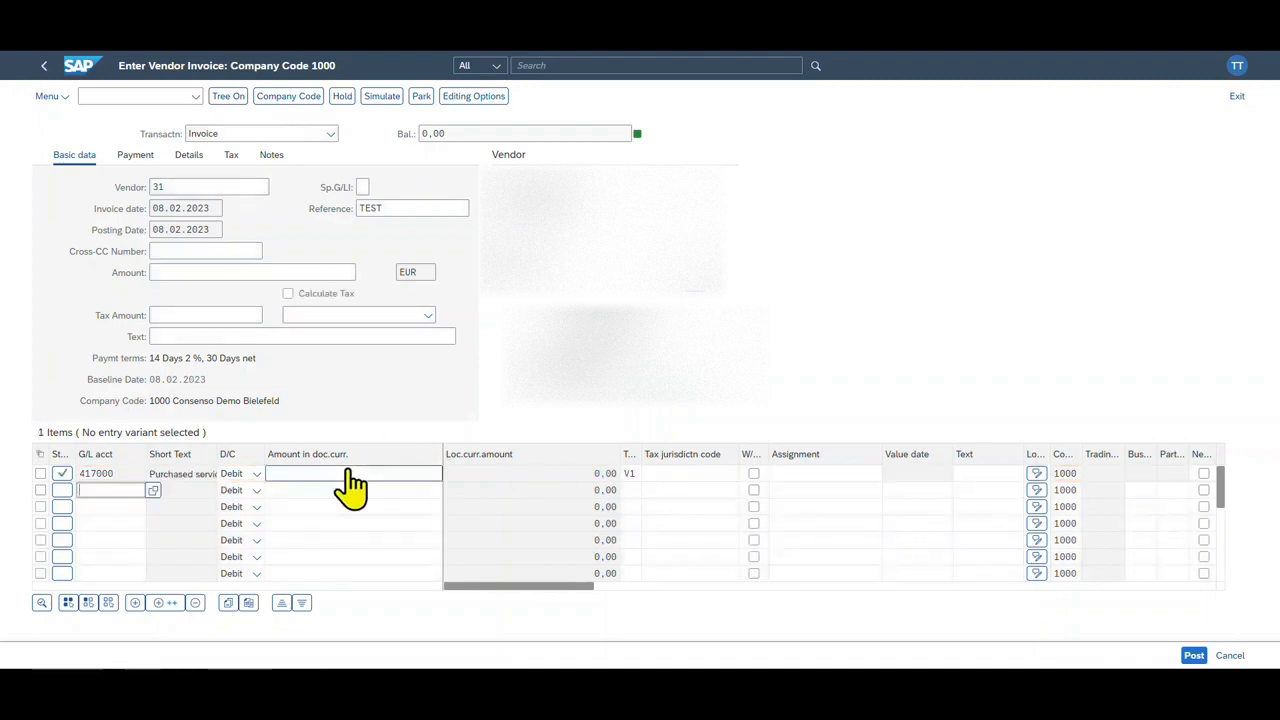
mouse_move(376, 440)
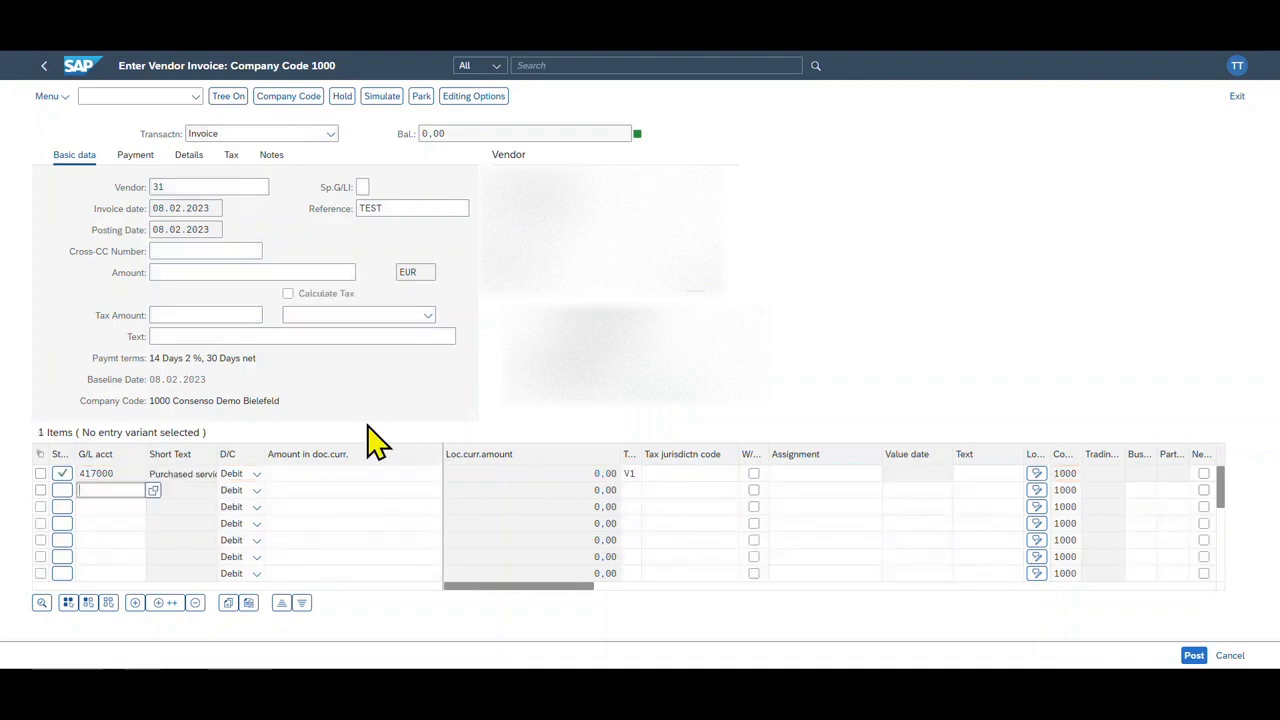
mouse_move(352, 250)
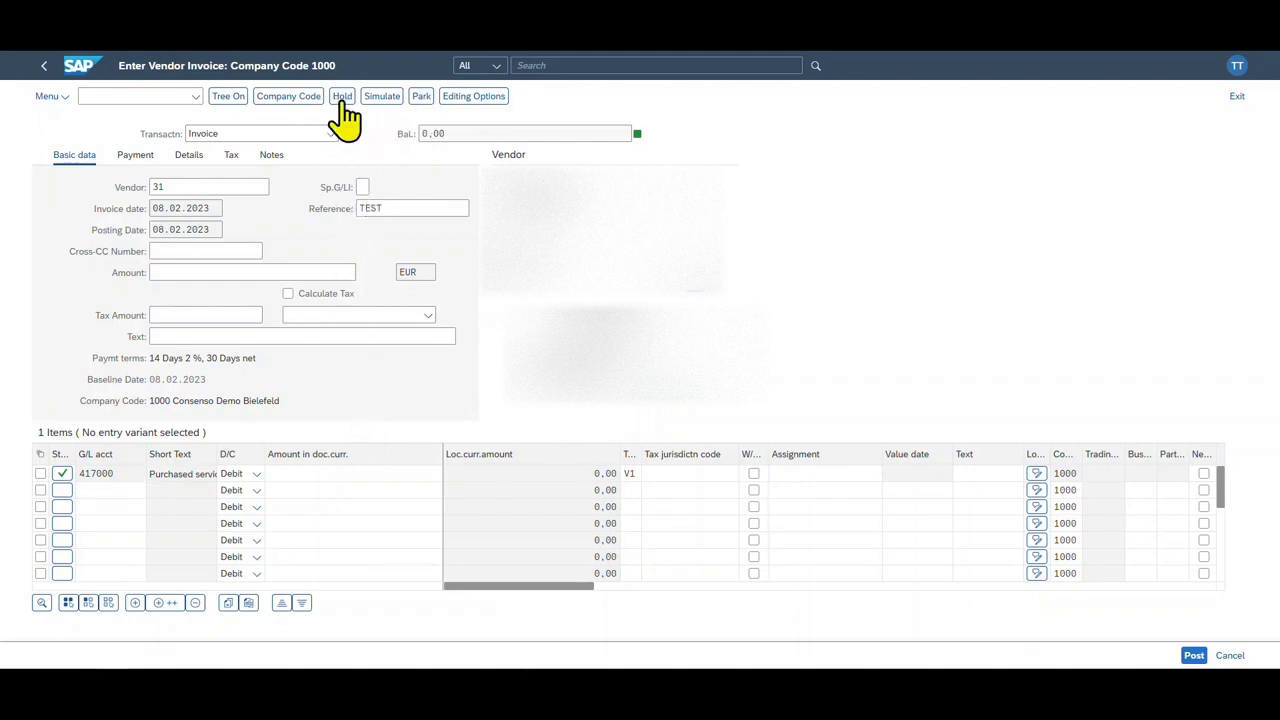
- Hold the unfinished vendor invoice as temporary document number 2
click(344, 96)
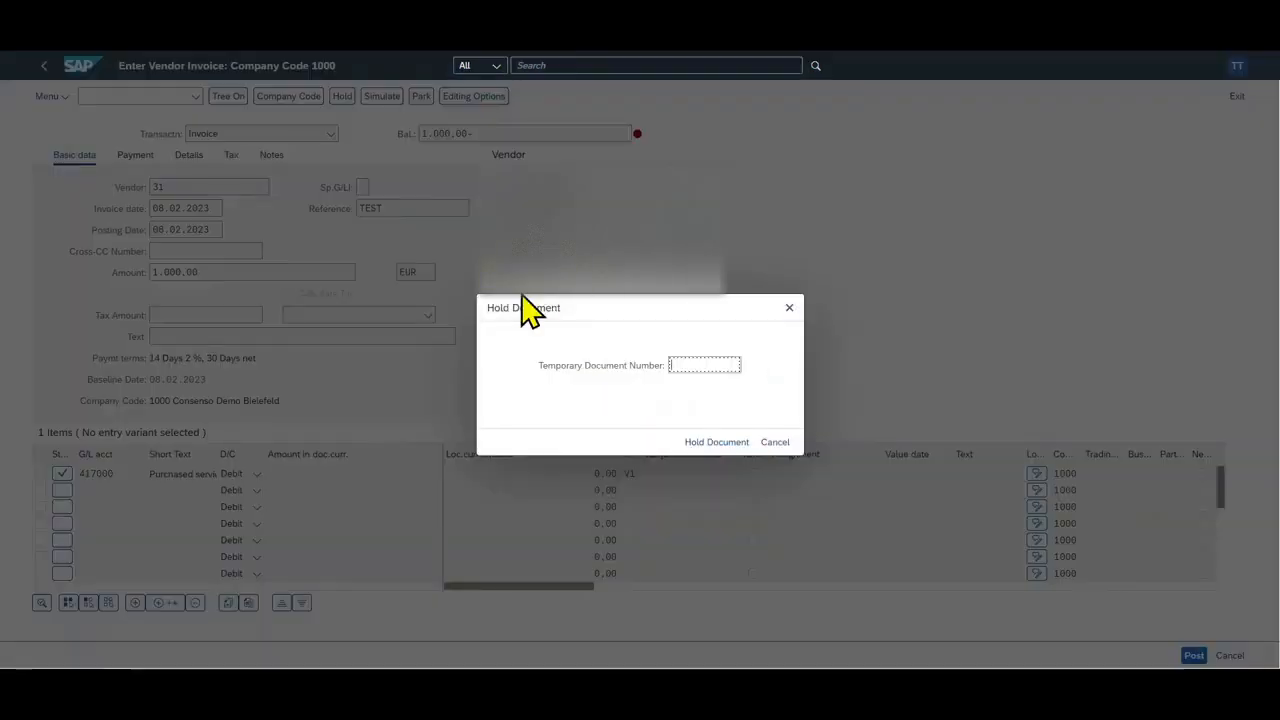
mouse_move(706, 376)
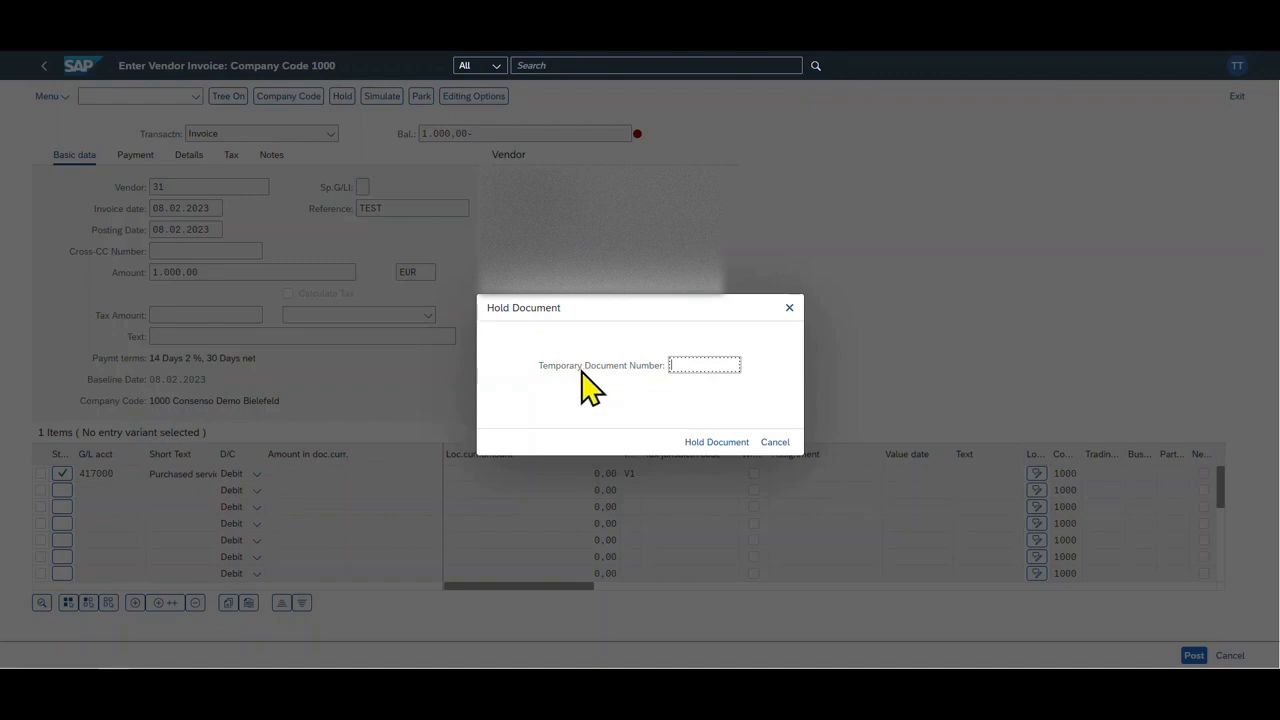
mouse_move(692, 378)
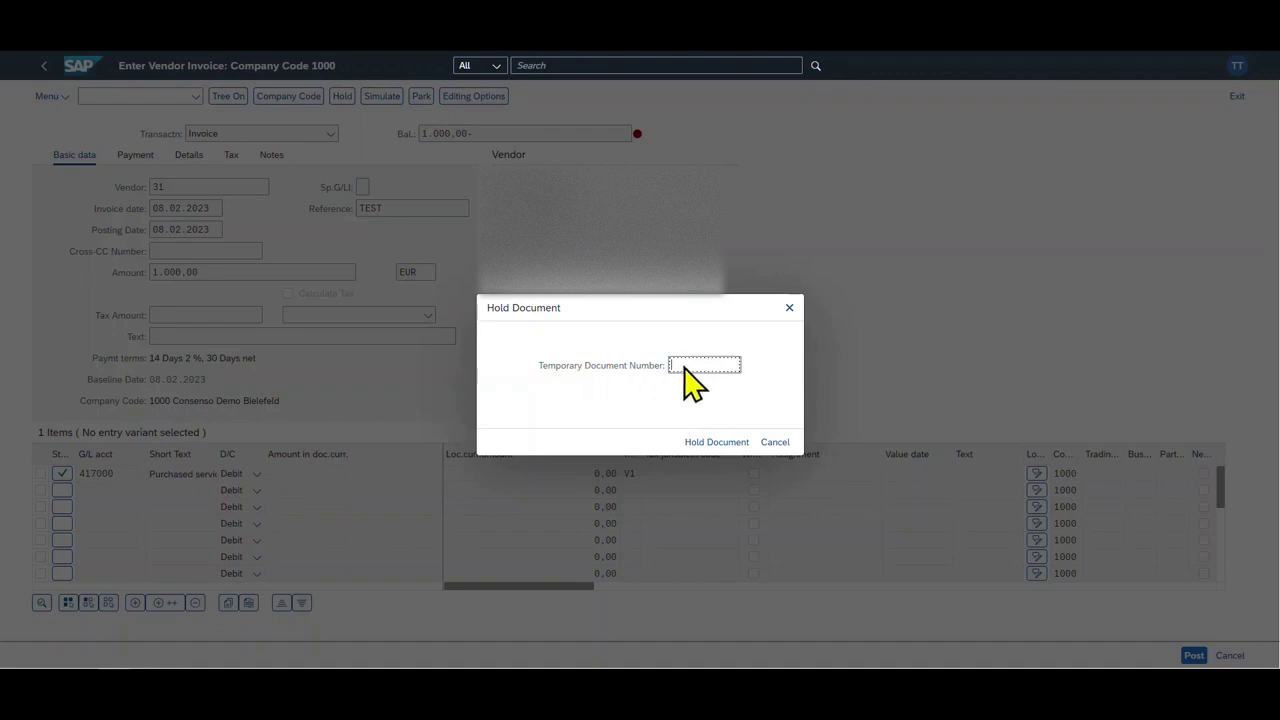
mouse_move(696, 368)
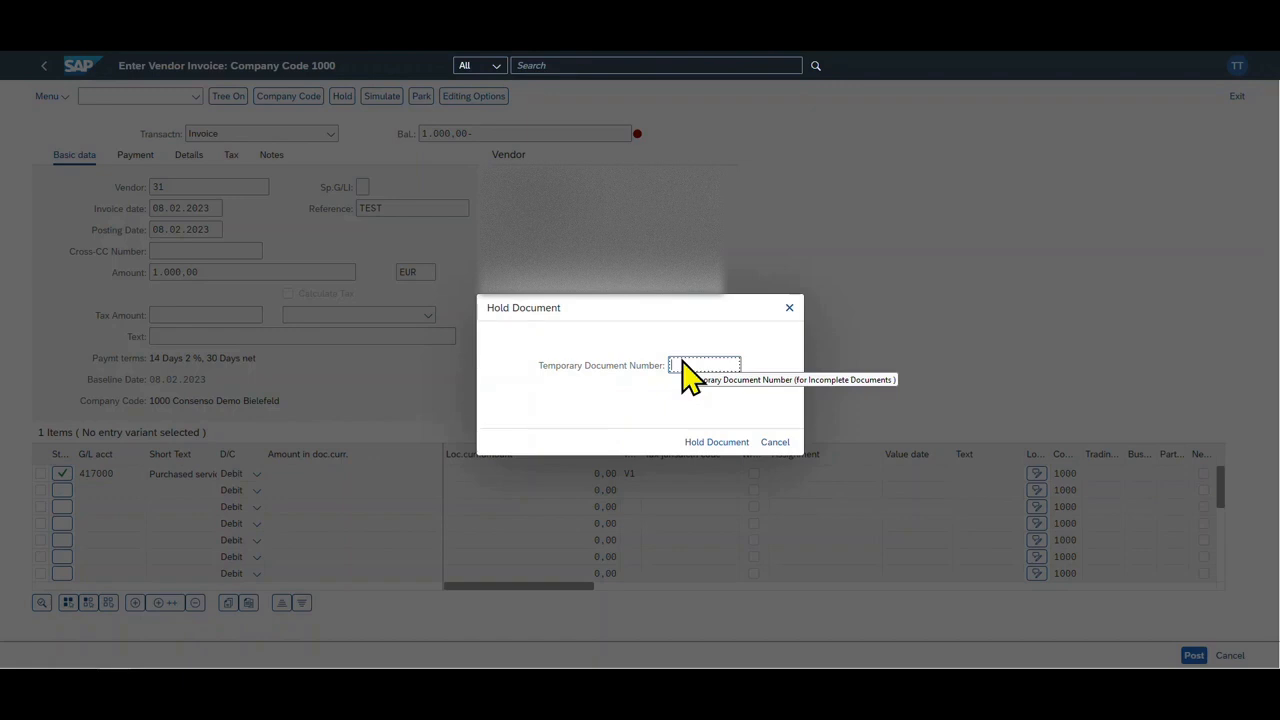
mouse_move(676, 348)
text(2)
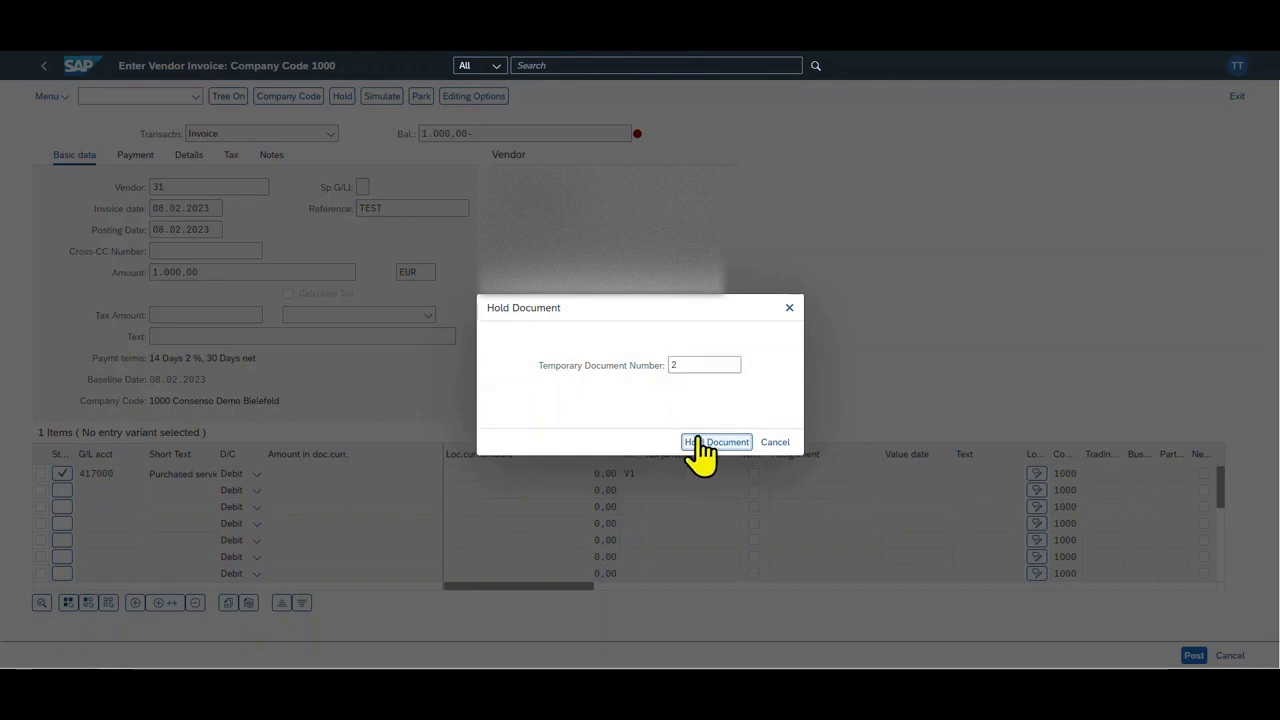
click(716, 442)
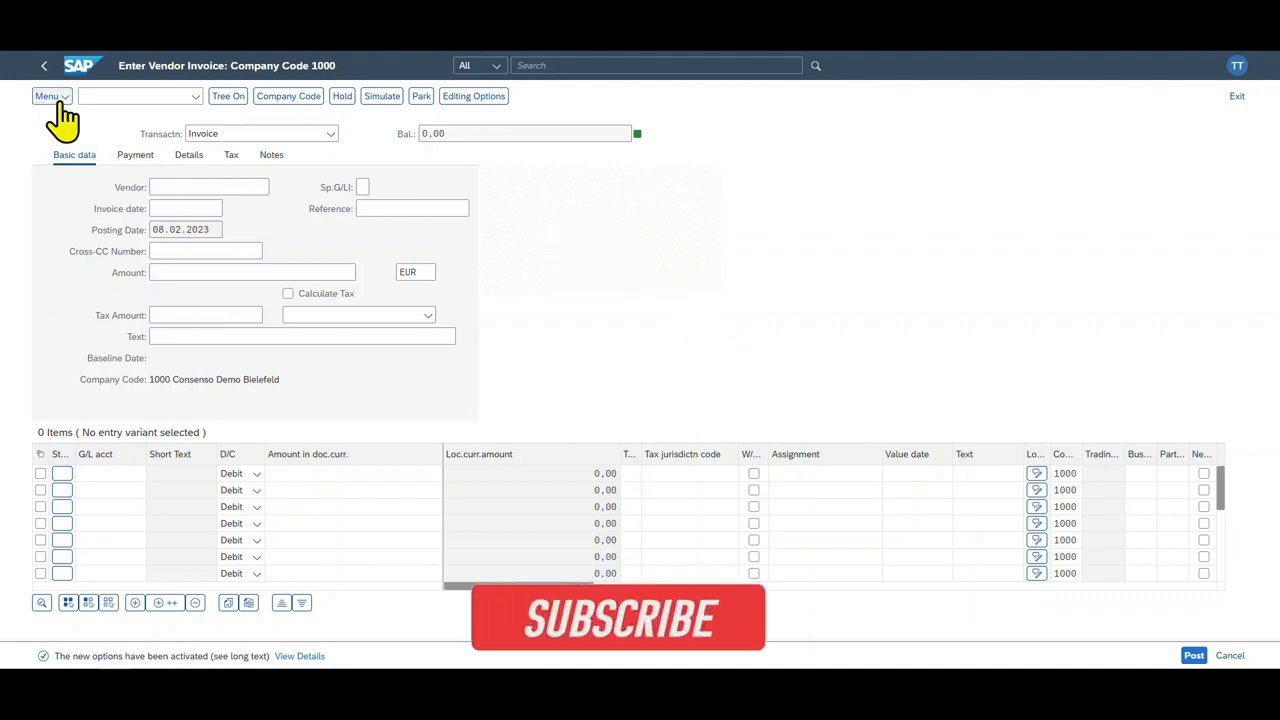
- Retrieve held document 2 via Edit > Select held document, restoring vendor 31, TEST, 1,000.00
click(48, 96)
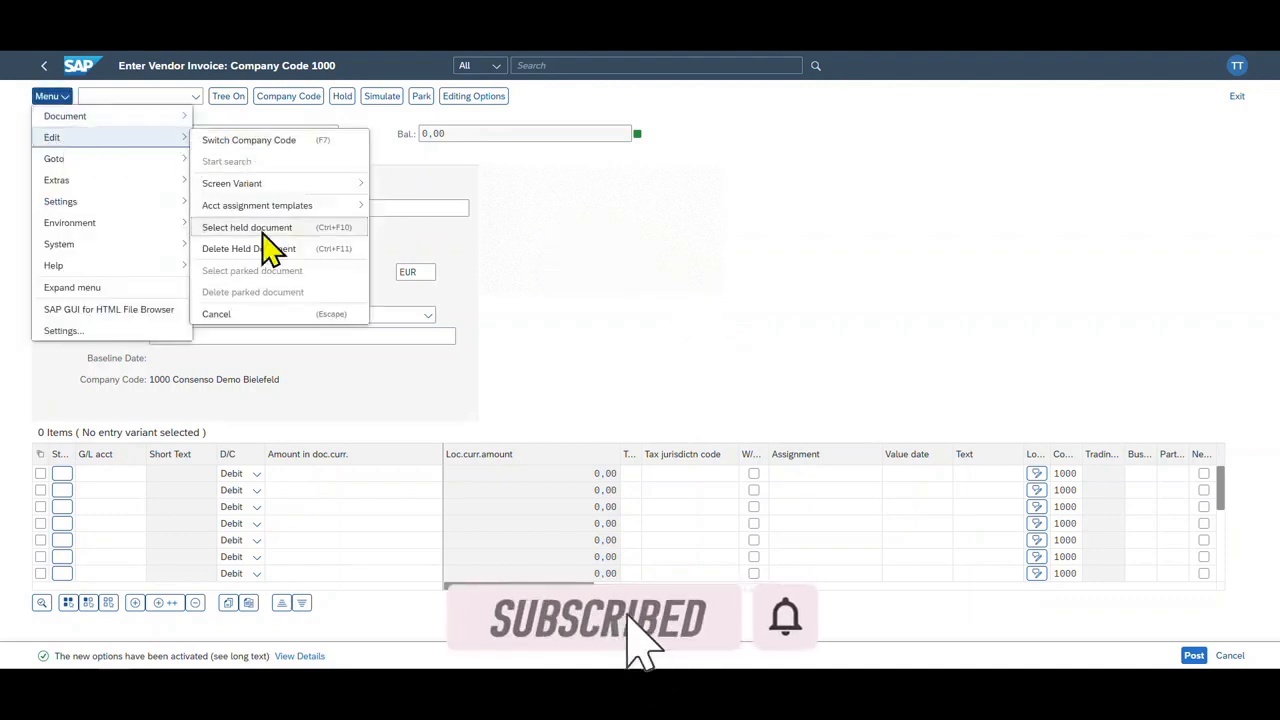
click(248, 228)
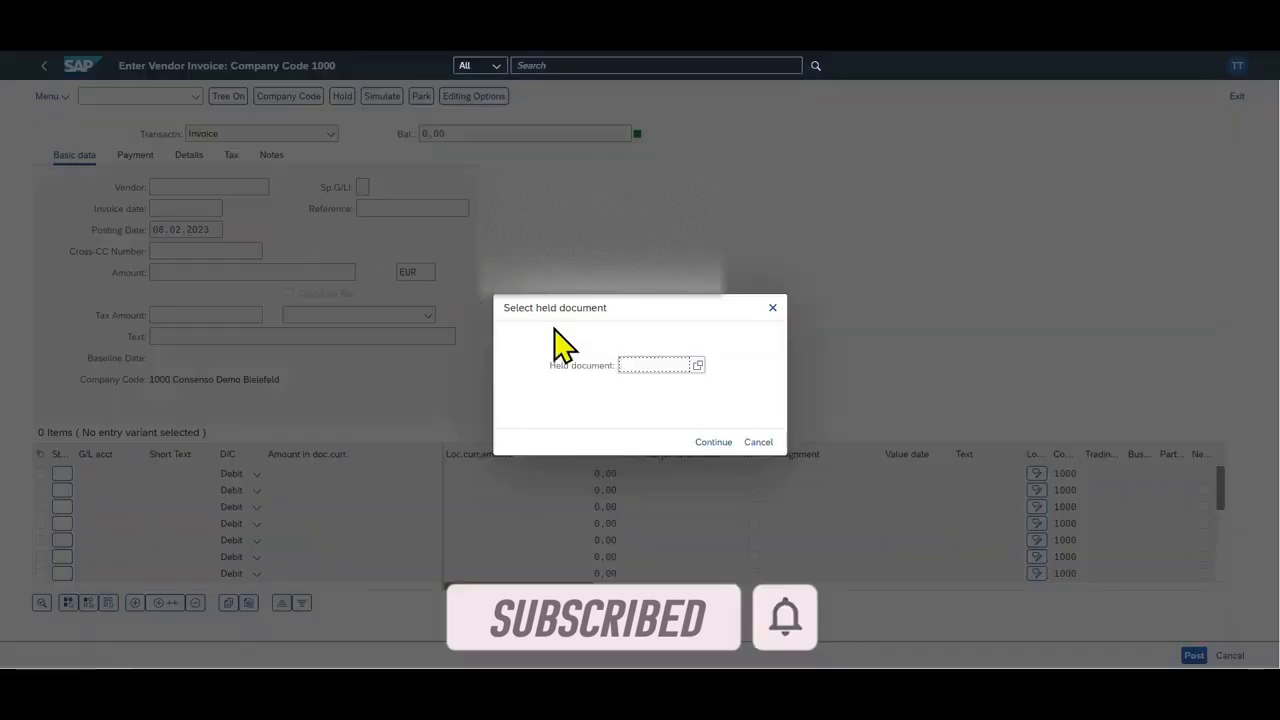
text(2)
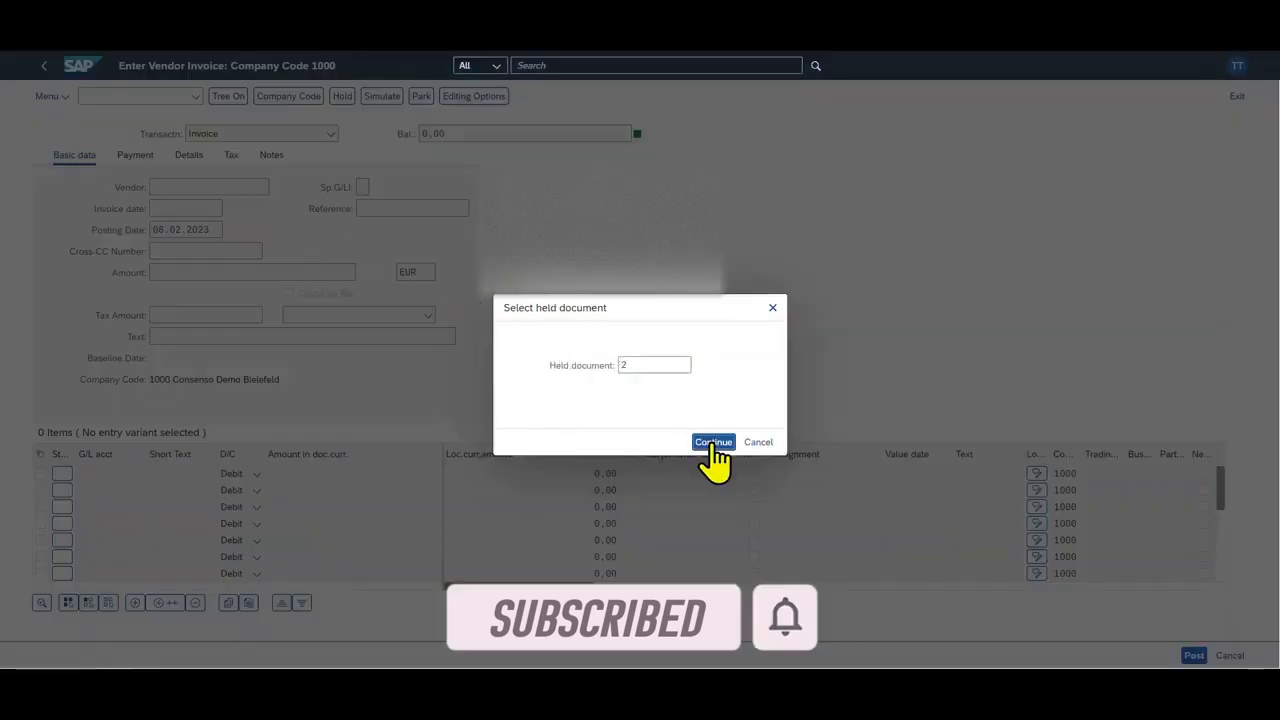
click(712, 442)
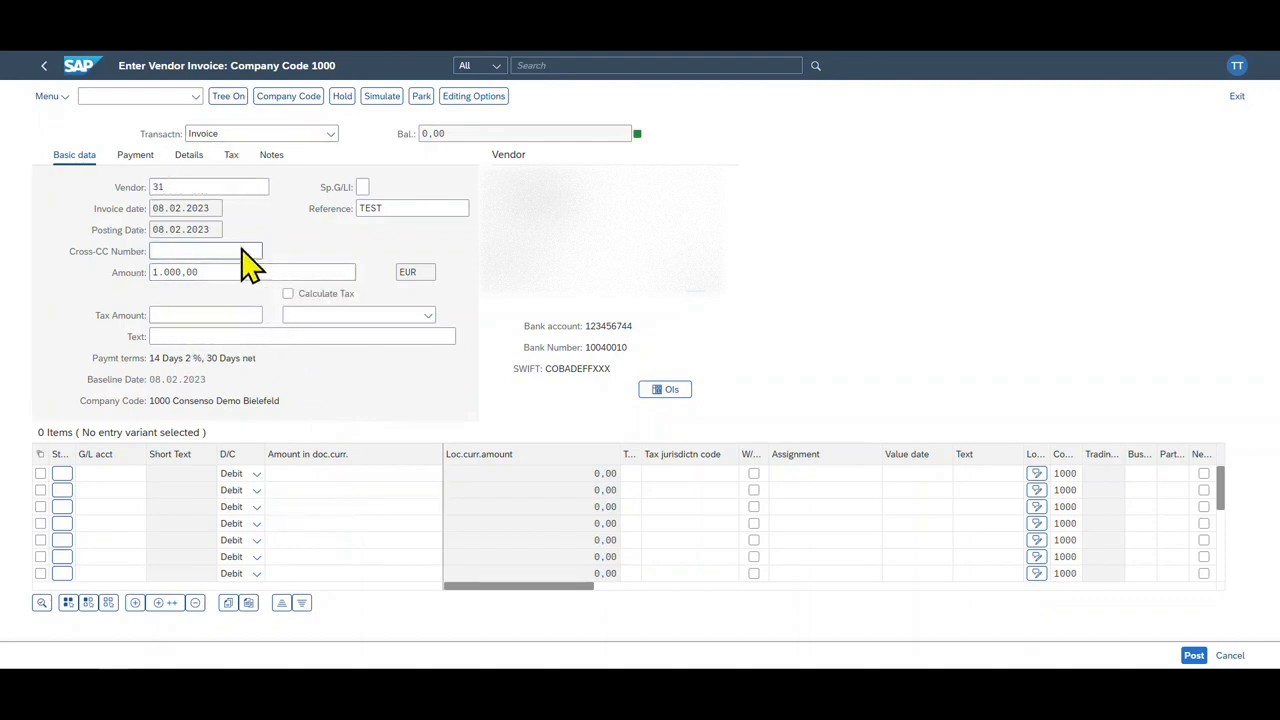
mouse_move(240, 264)
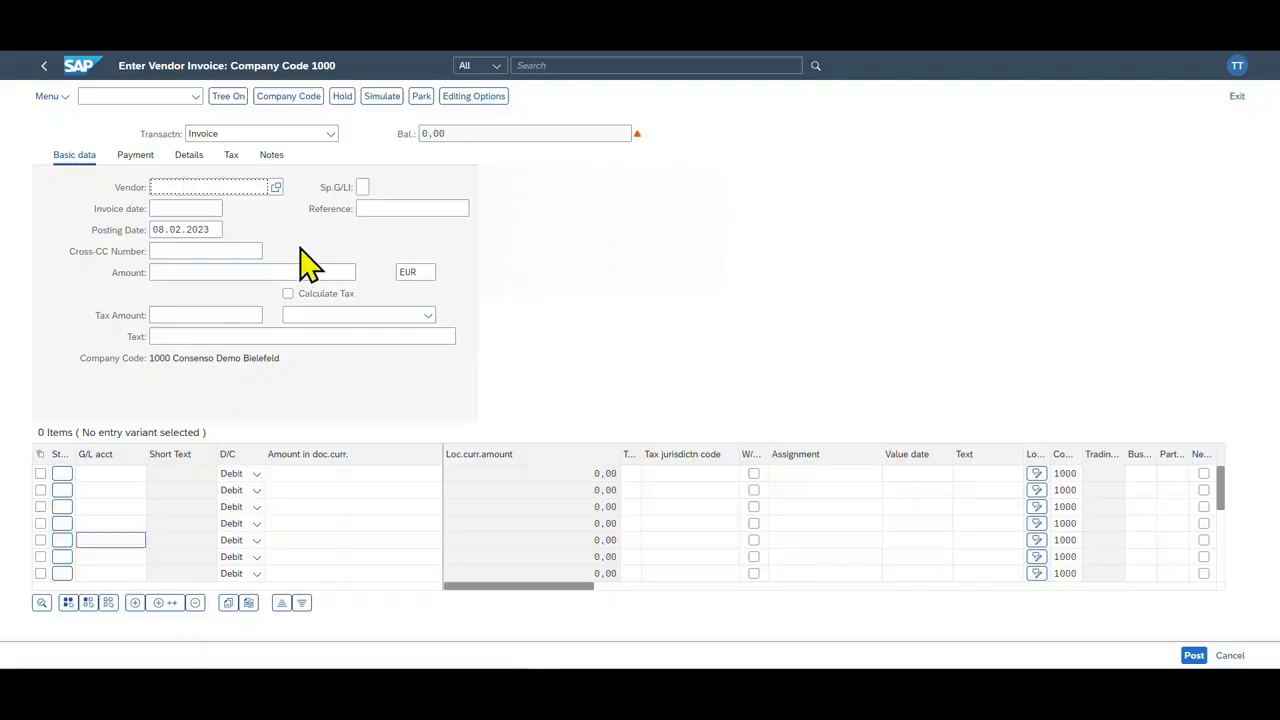
click(204, 188)
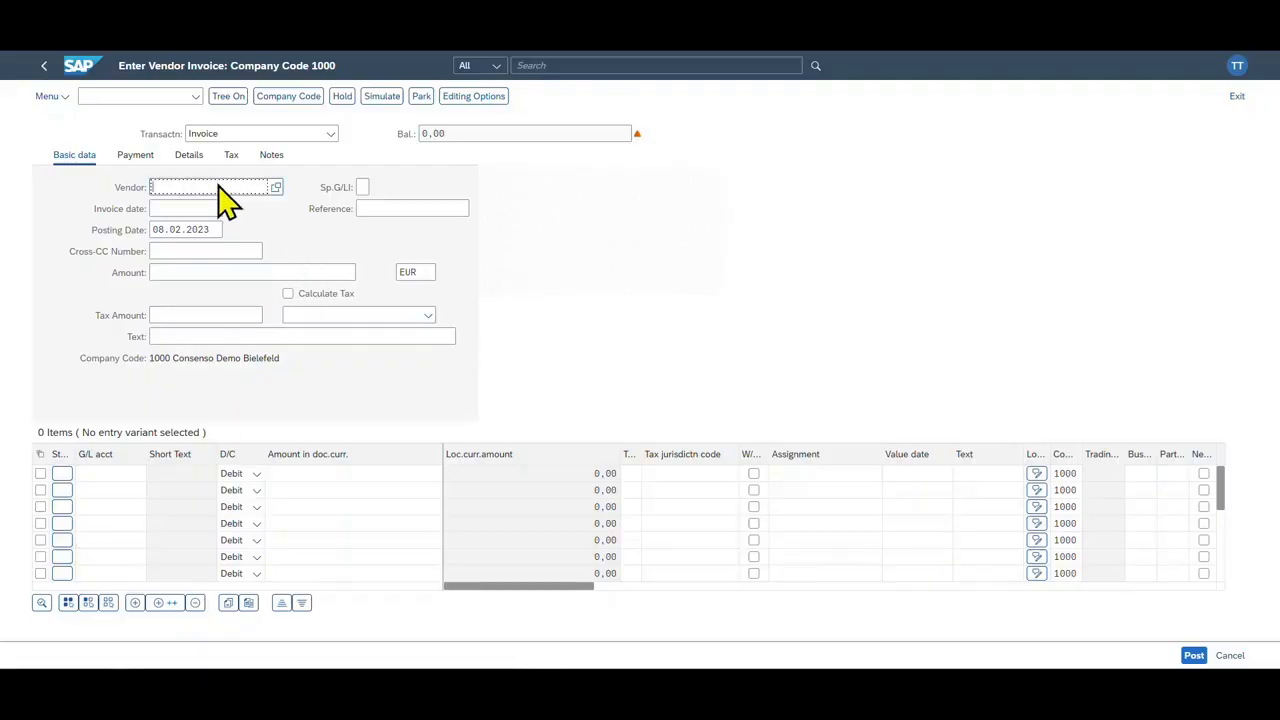
text(31)
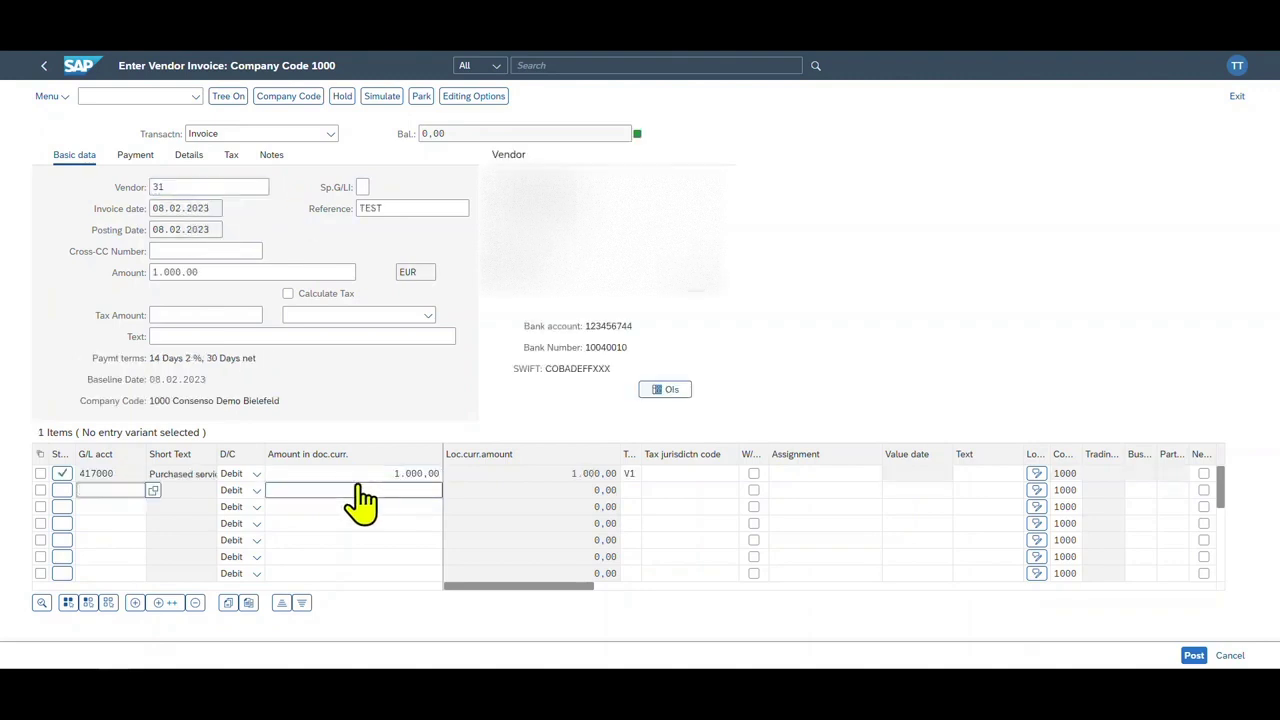
click(418, 96)
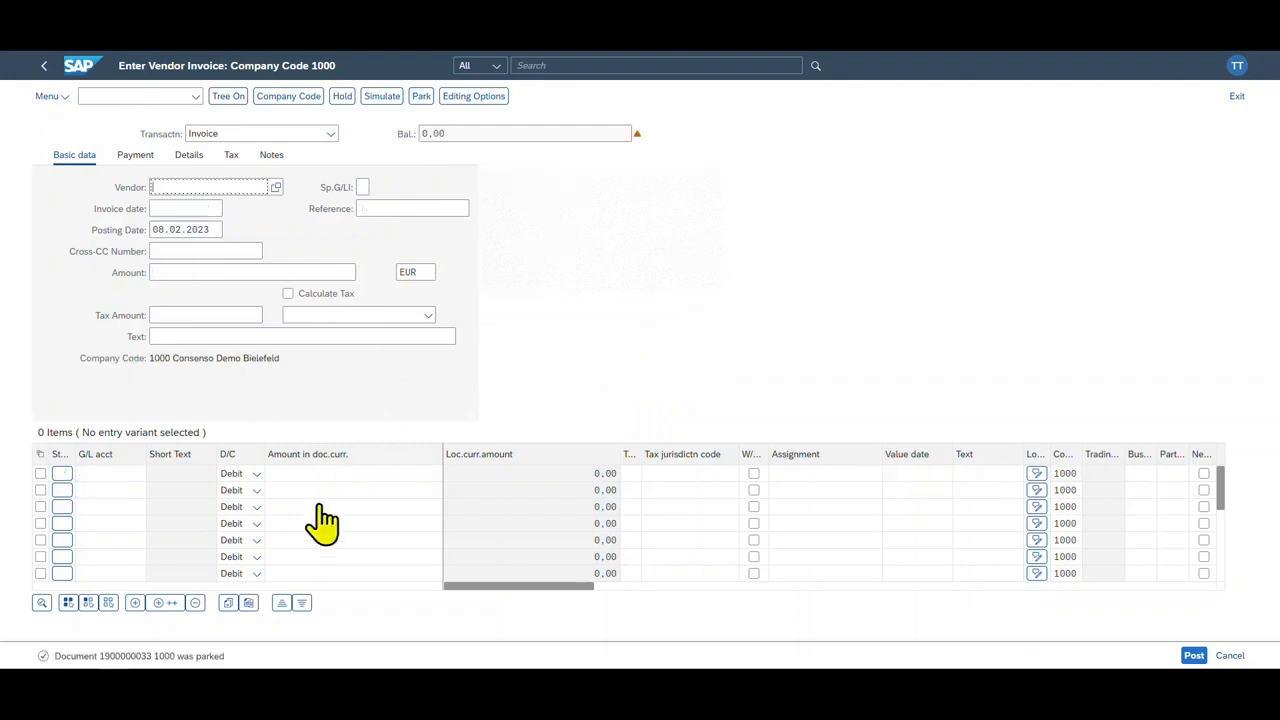
mouse_move(128, 664)
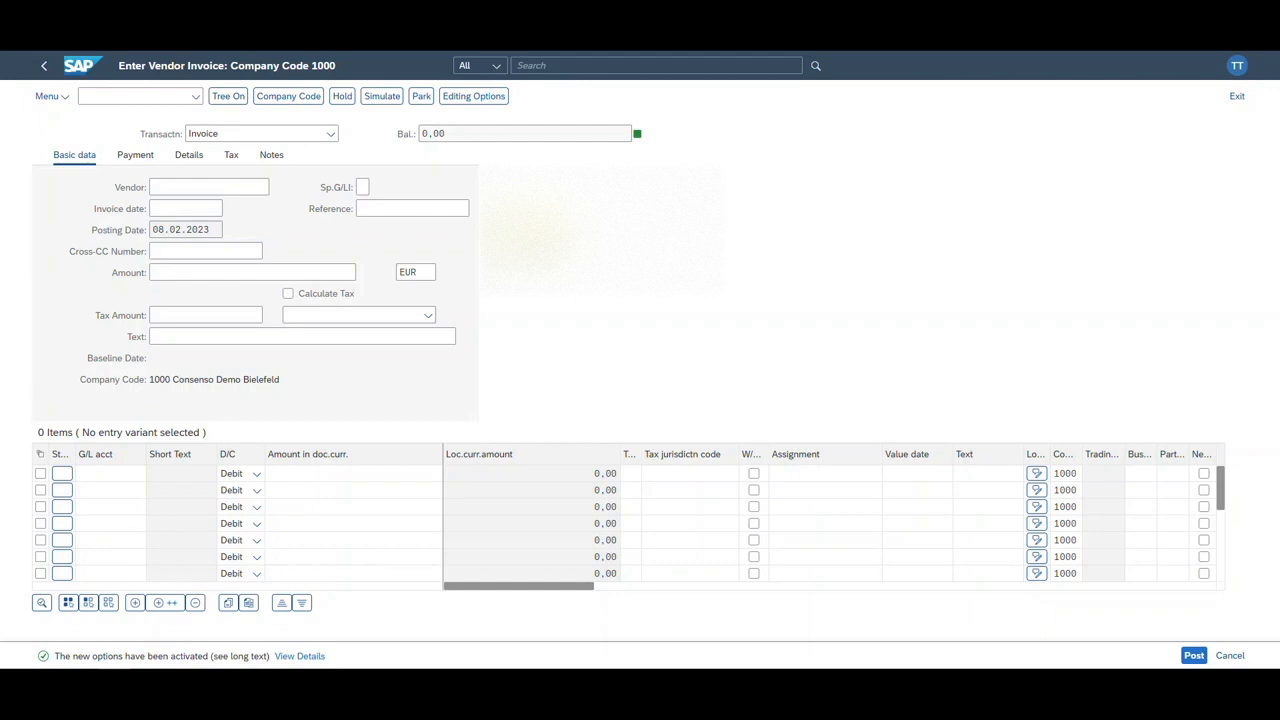
mouse_move(616, 142)
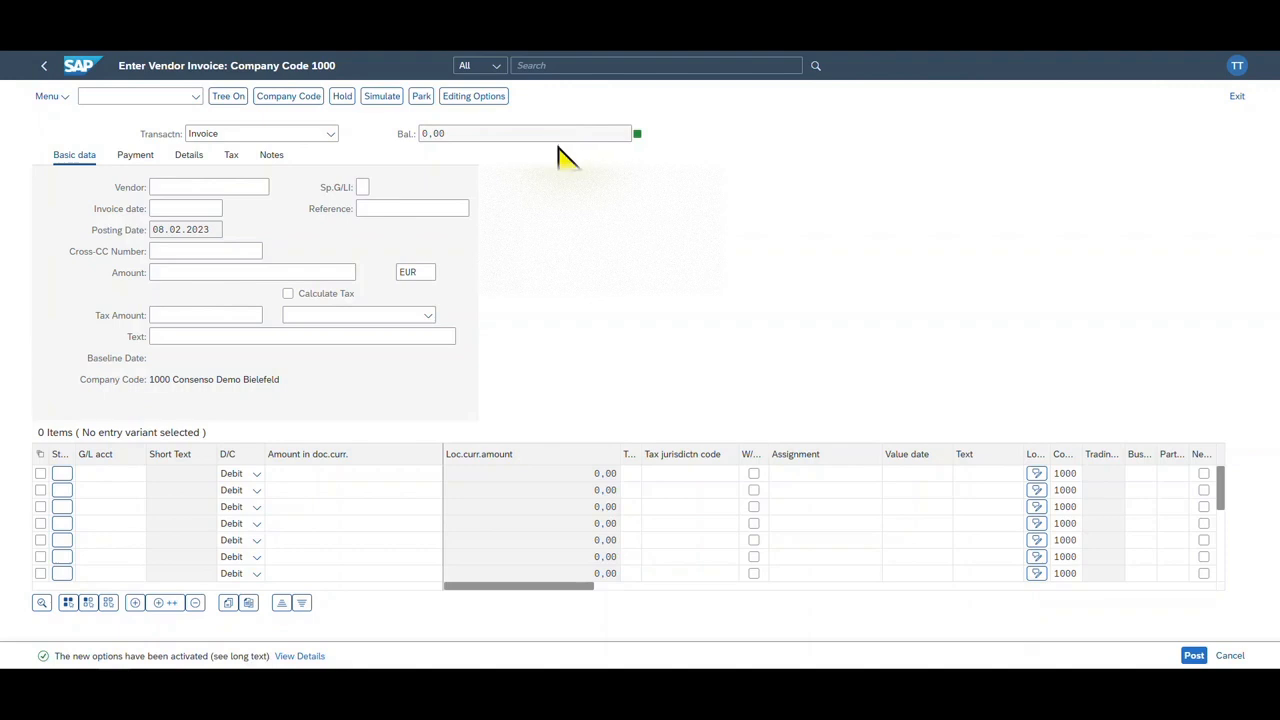
mouse_move(552, 166)
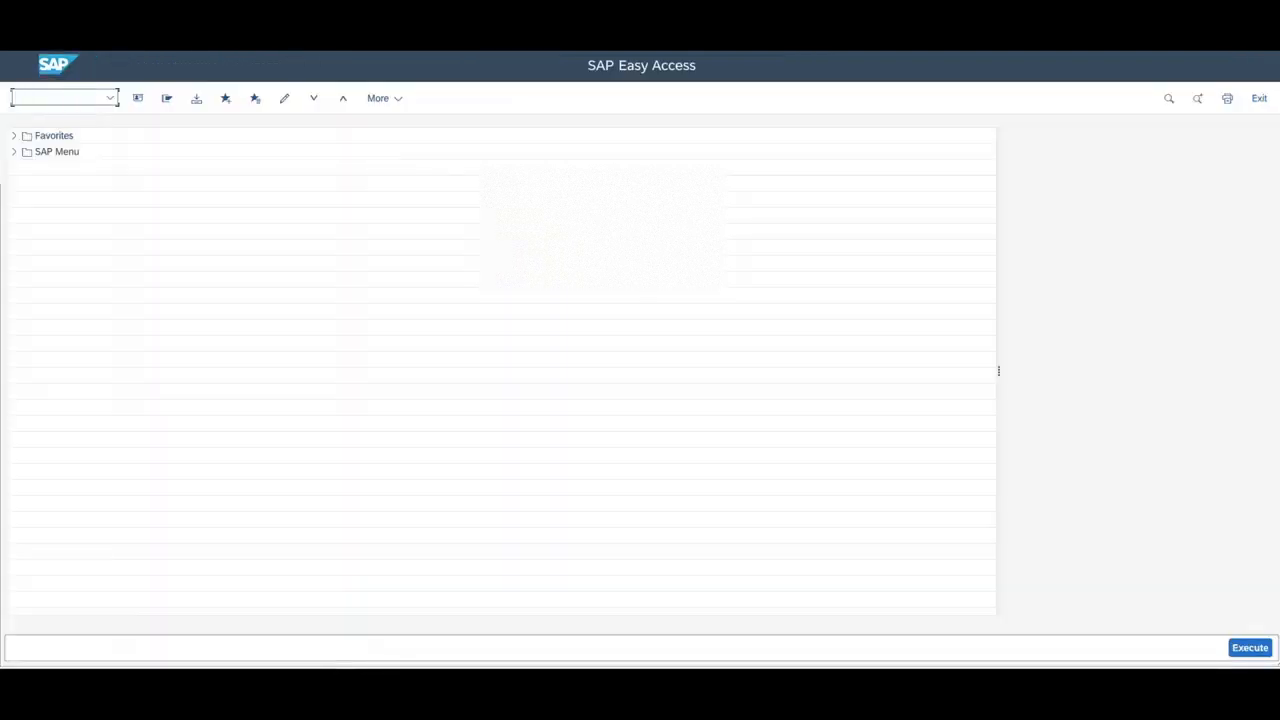
- Launch the Post Parked Document transaction from the command field for company code 1000
text(fl)
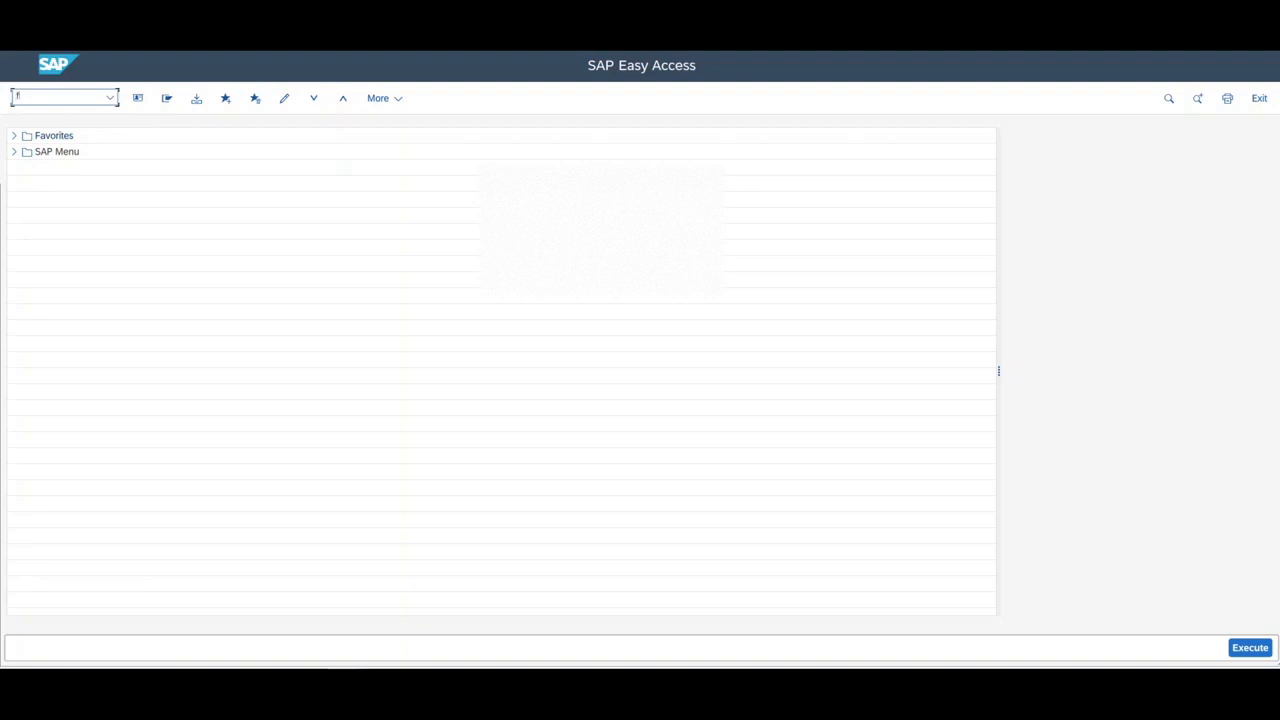
key(Enter)
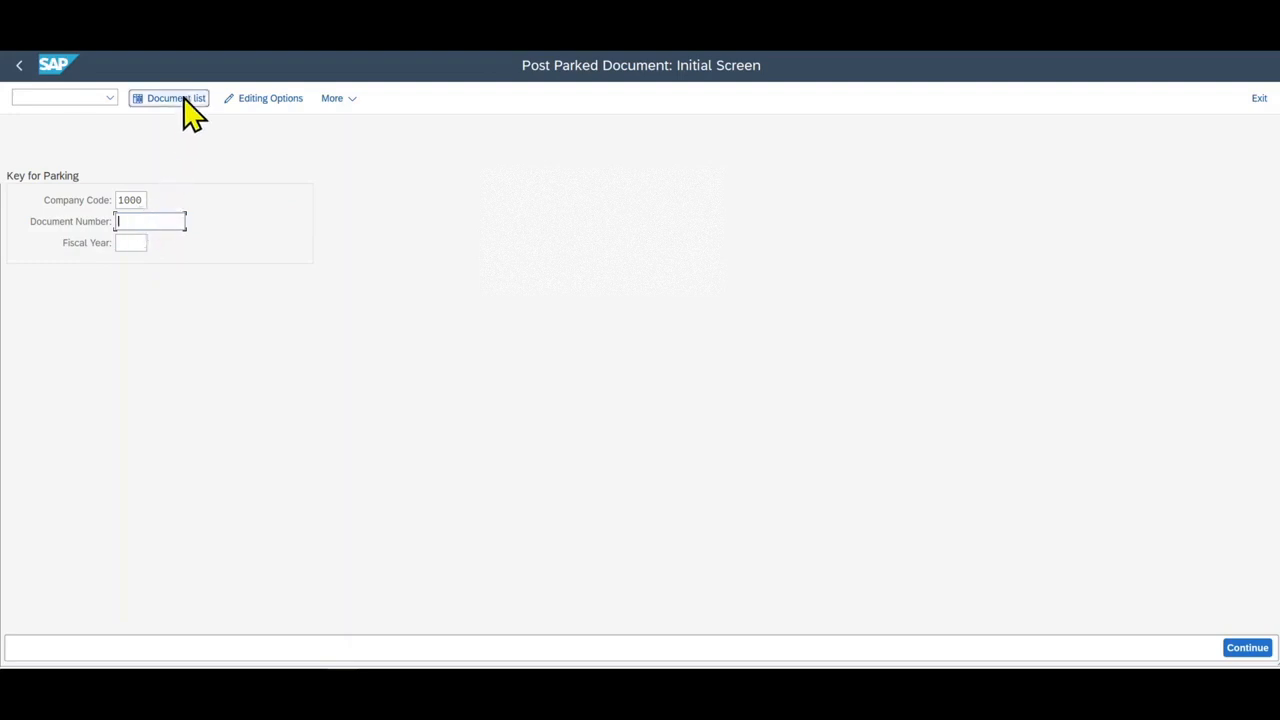
click(176, 98)
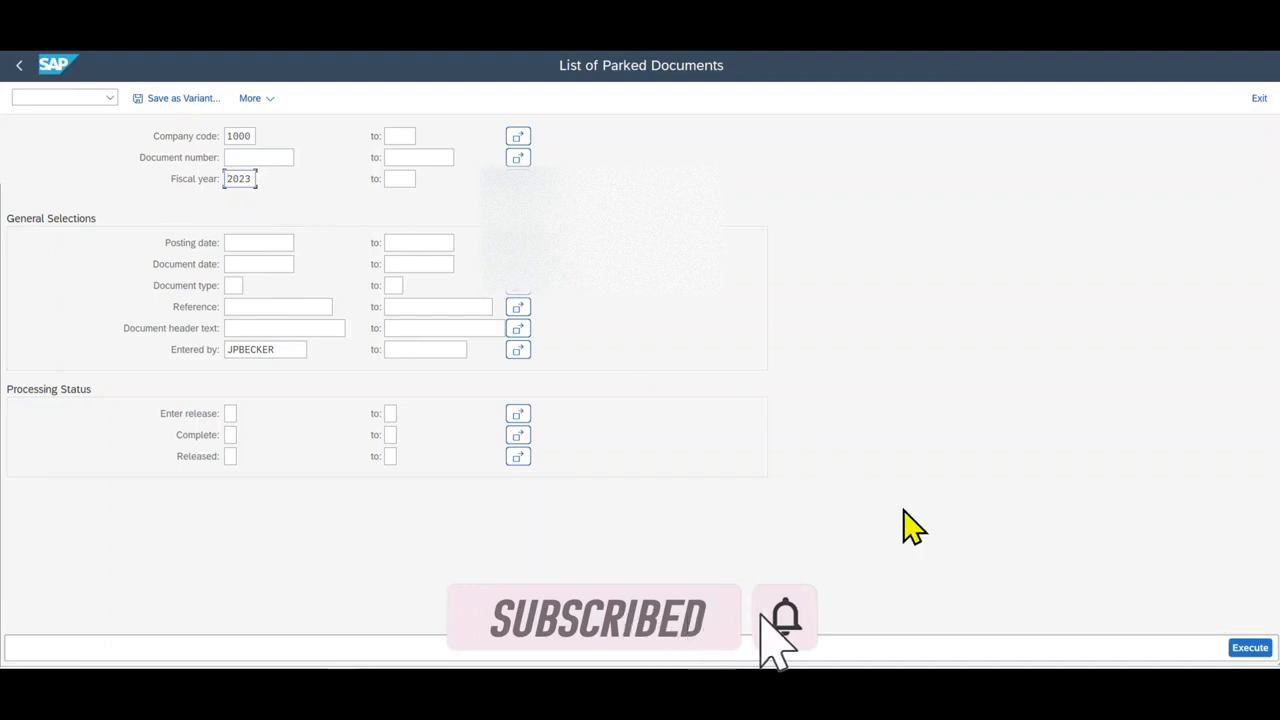
click(1248, 648)
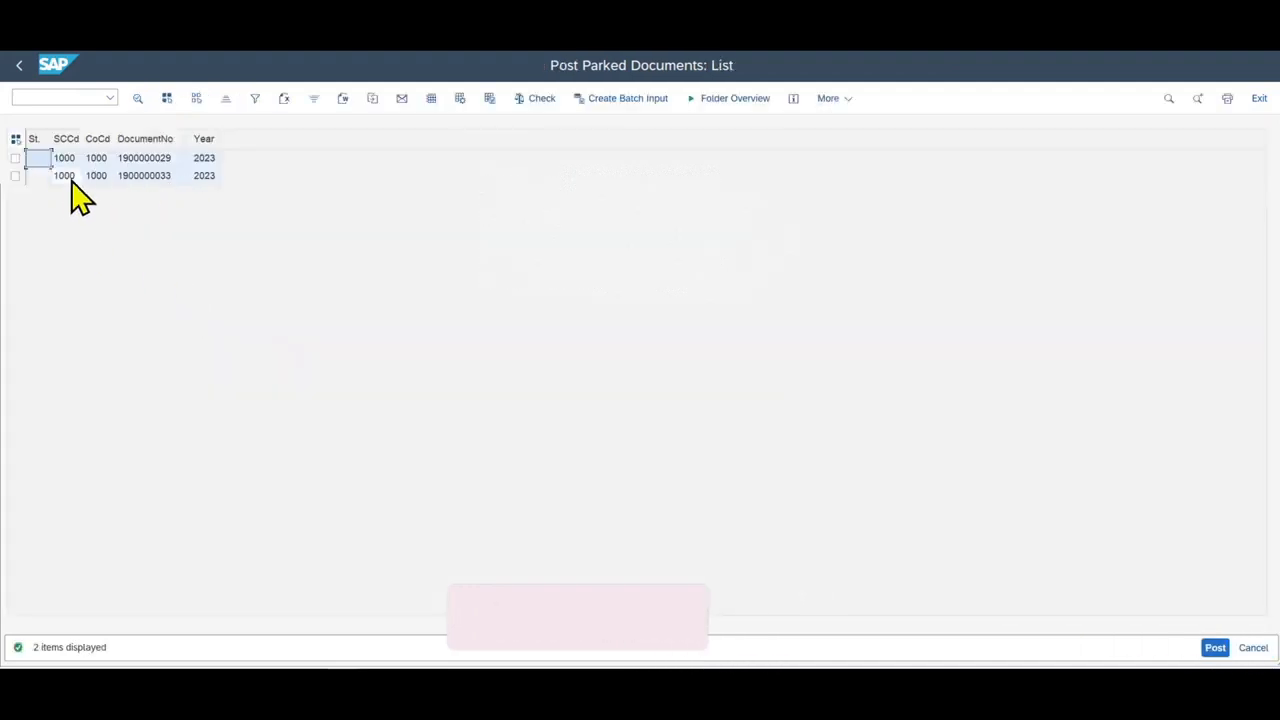
double_click(144, 176)
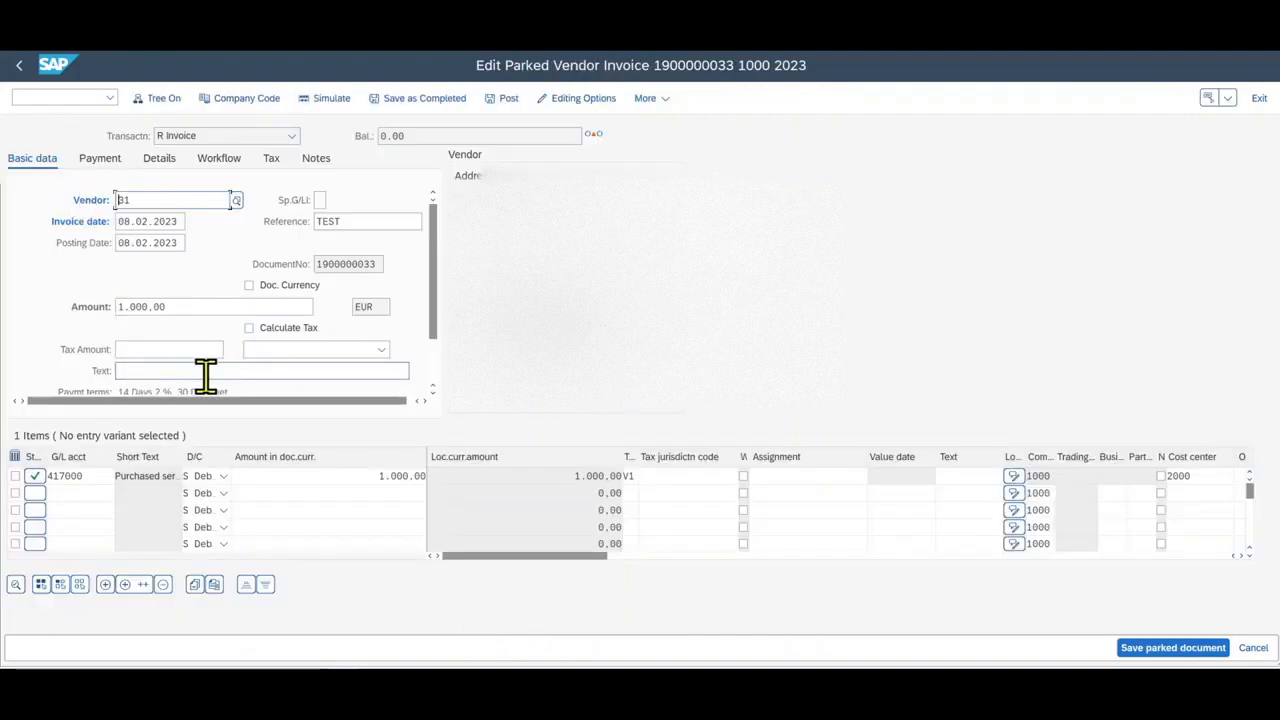